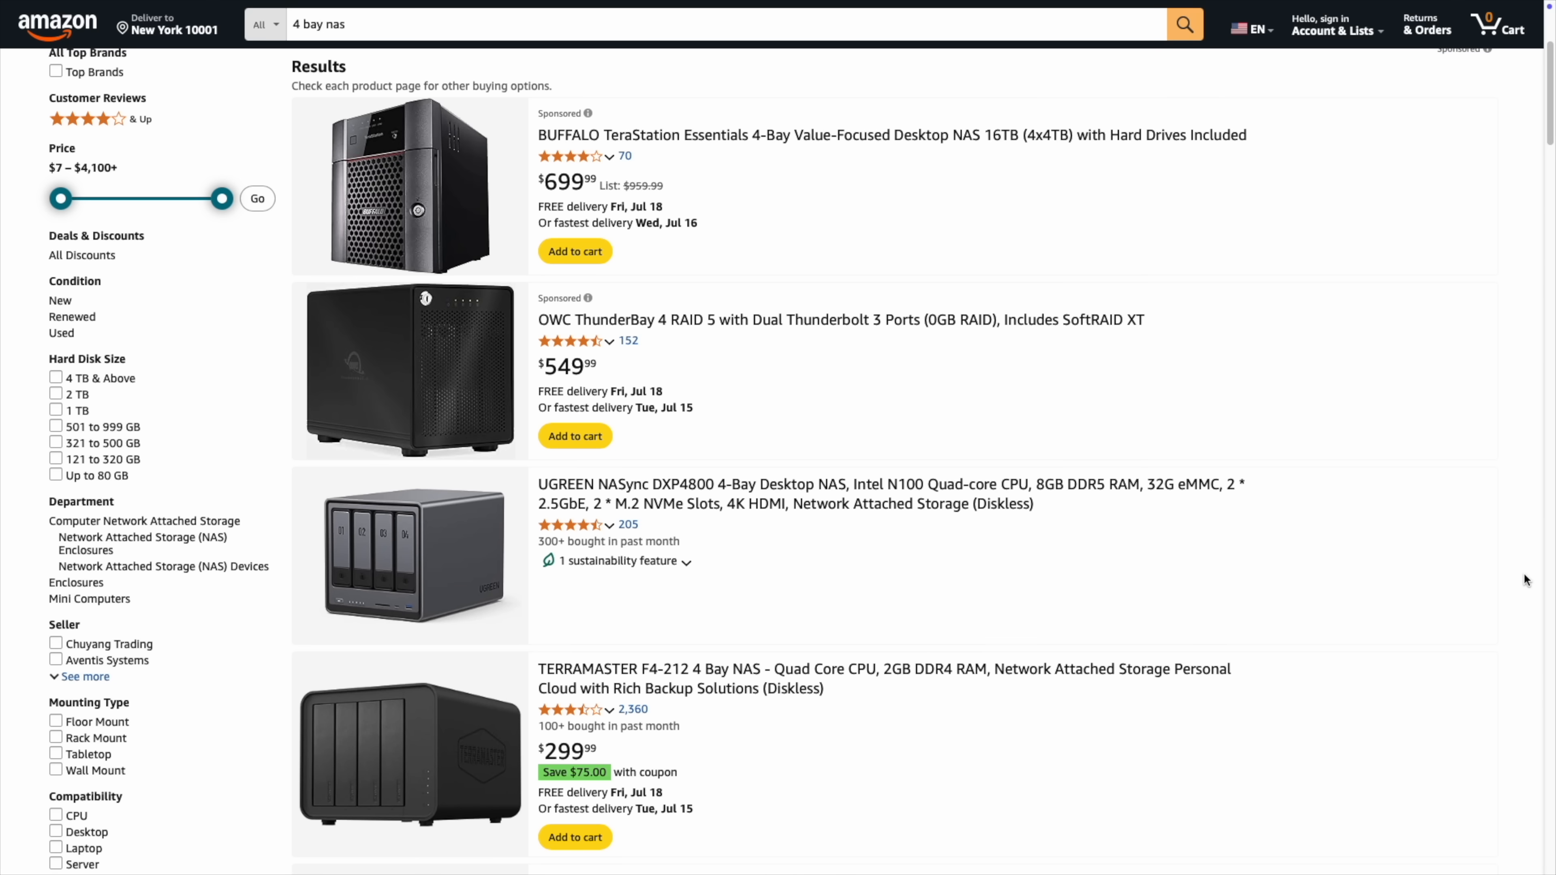
- Reveal the design's bodies in the Browser to expose the drive cage and Pi board
scroll(down, 3)
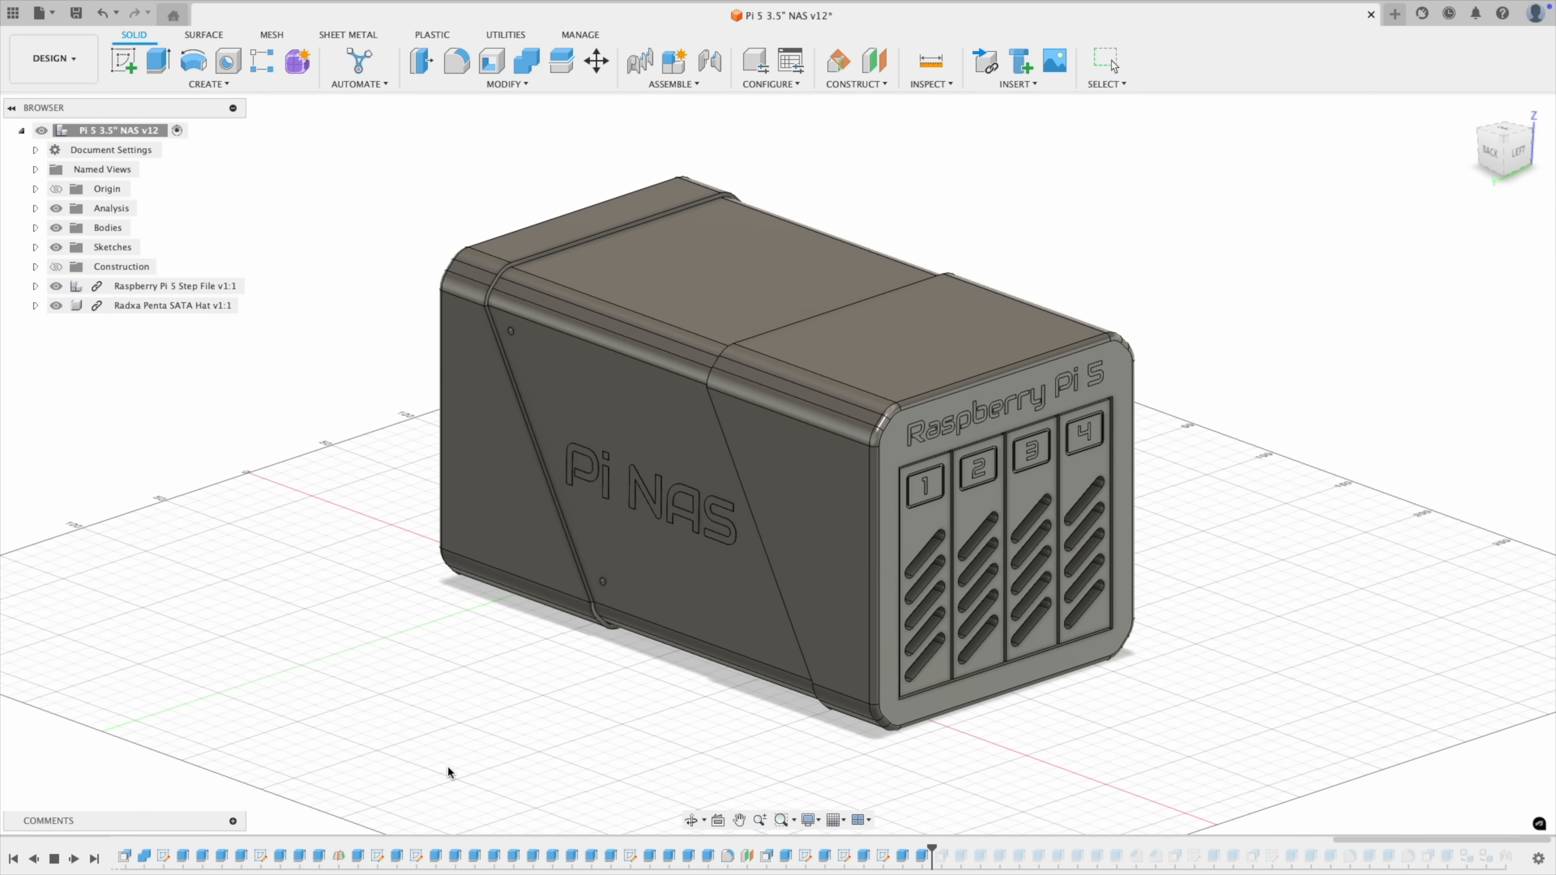
click(35, 227)
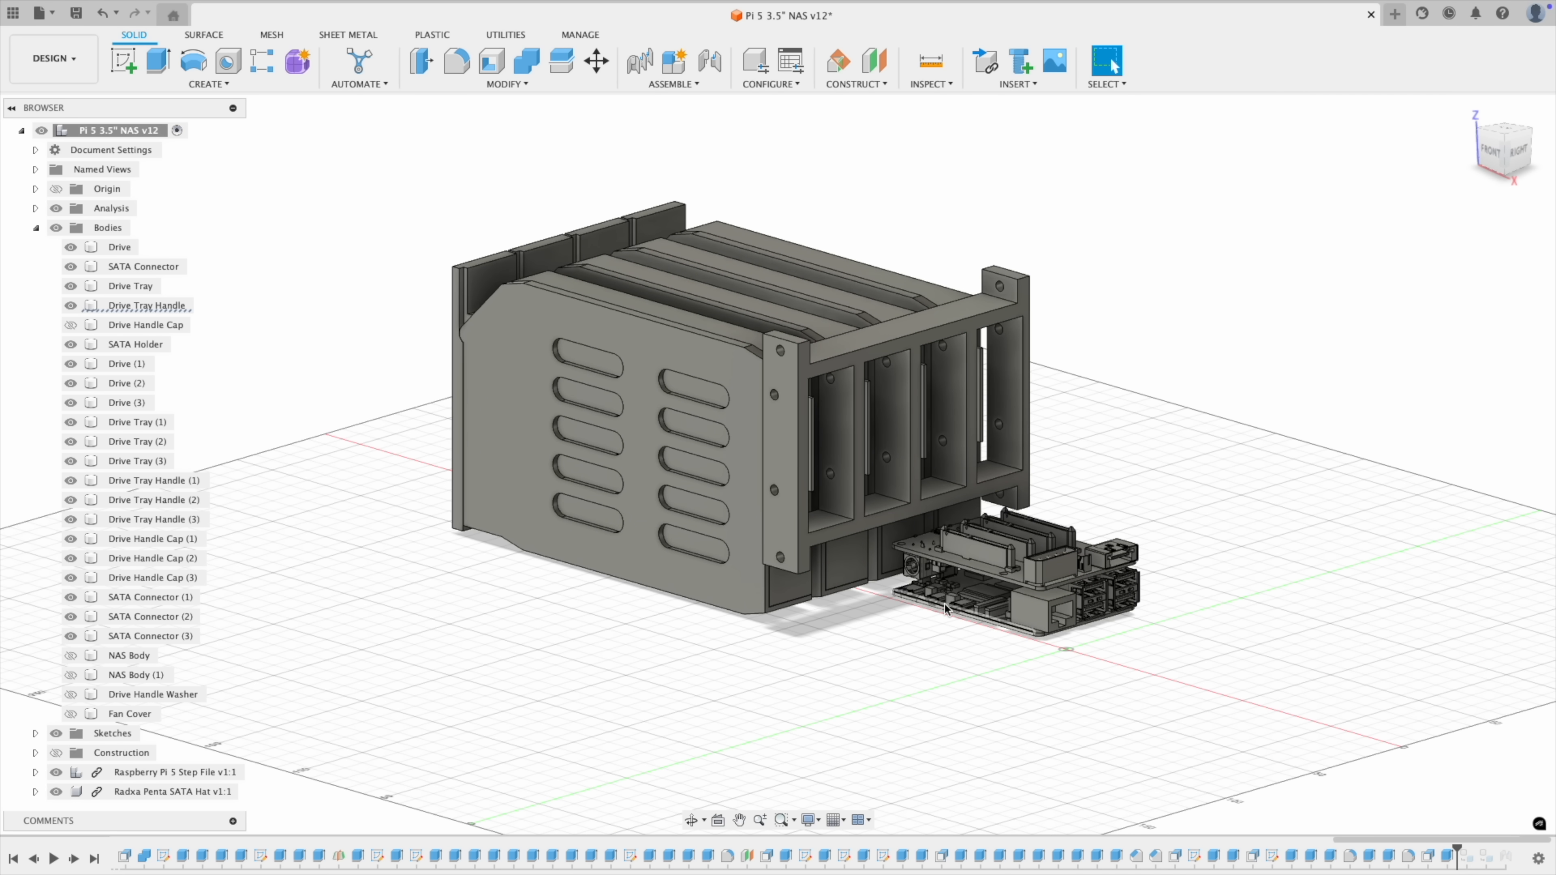
mouse_move(937, 633)
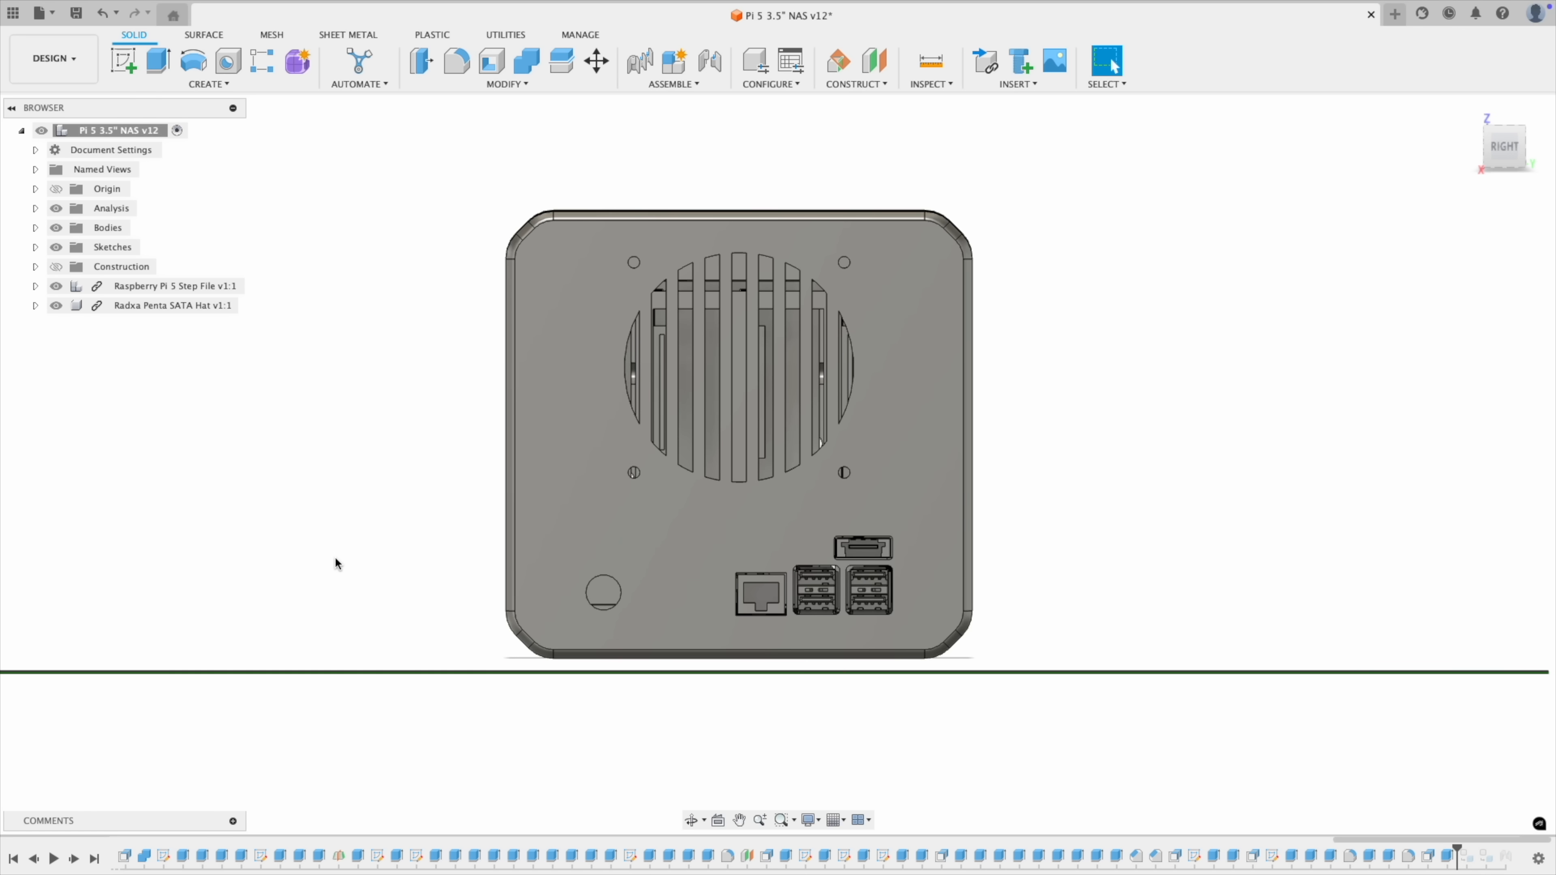
mouse_move(287, 399)
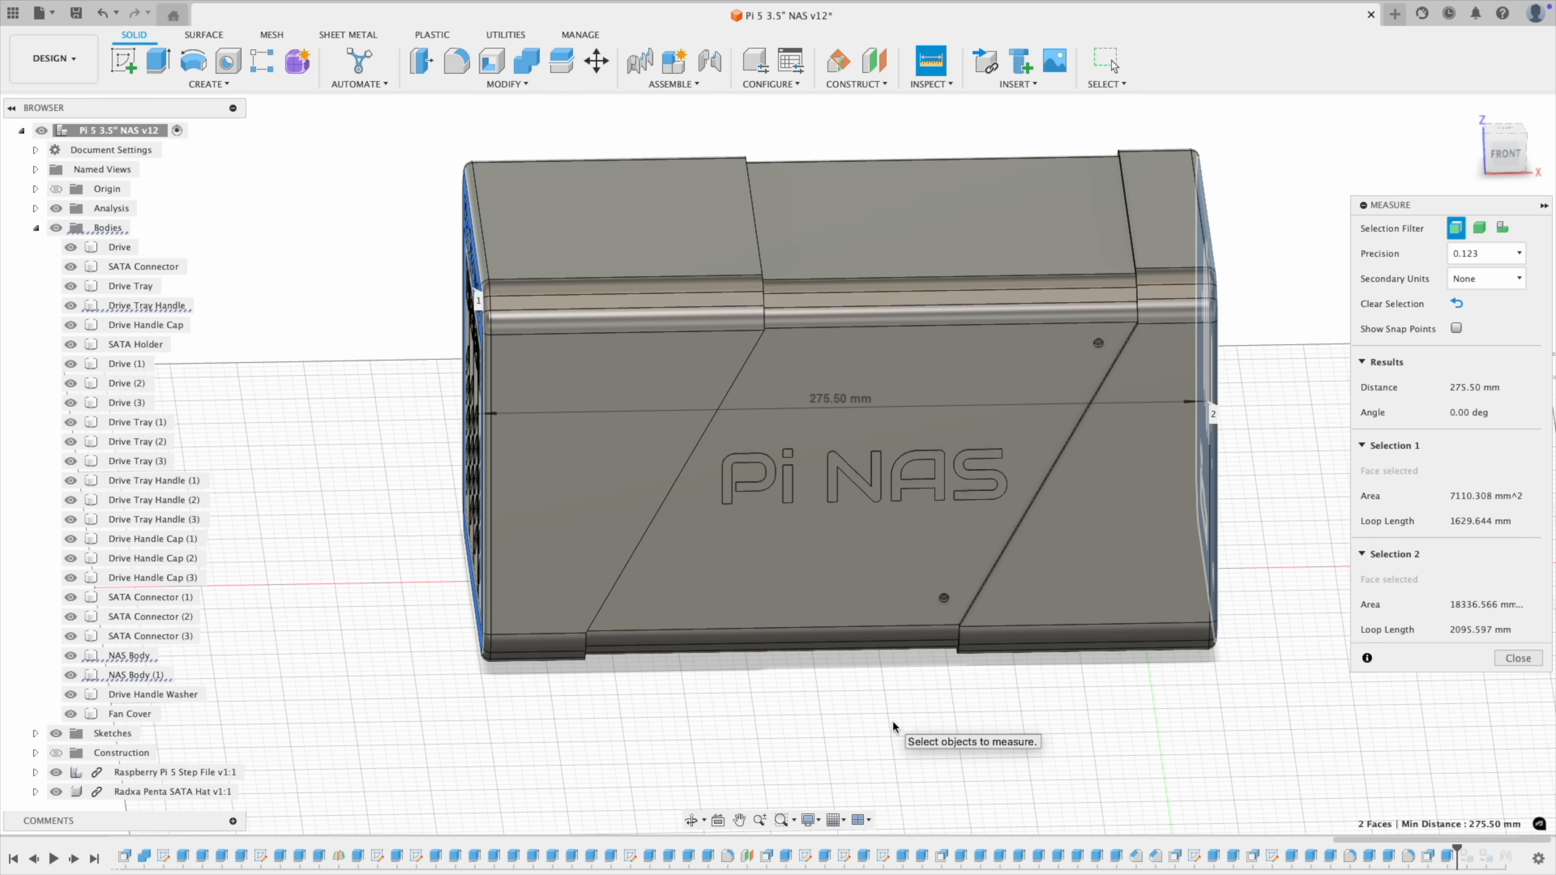
- Close the 275.50 mm measurement and hide one diagonal half of the NAS body shell
click(1515, 658)
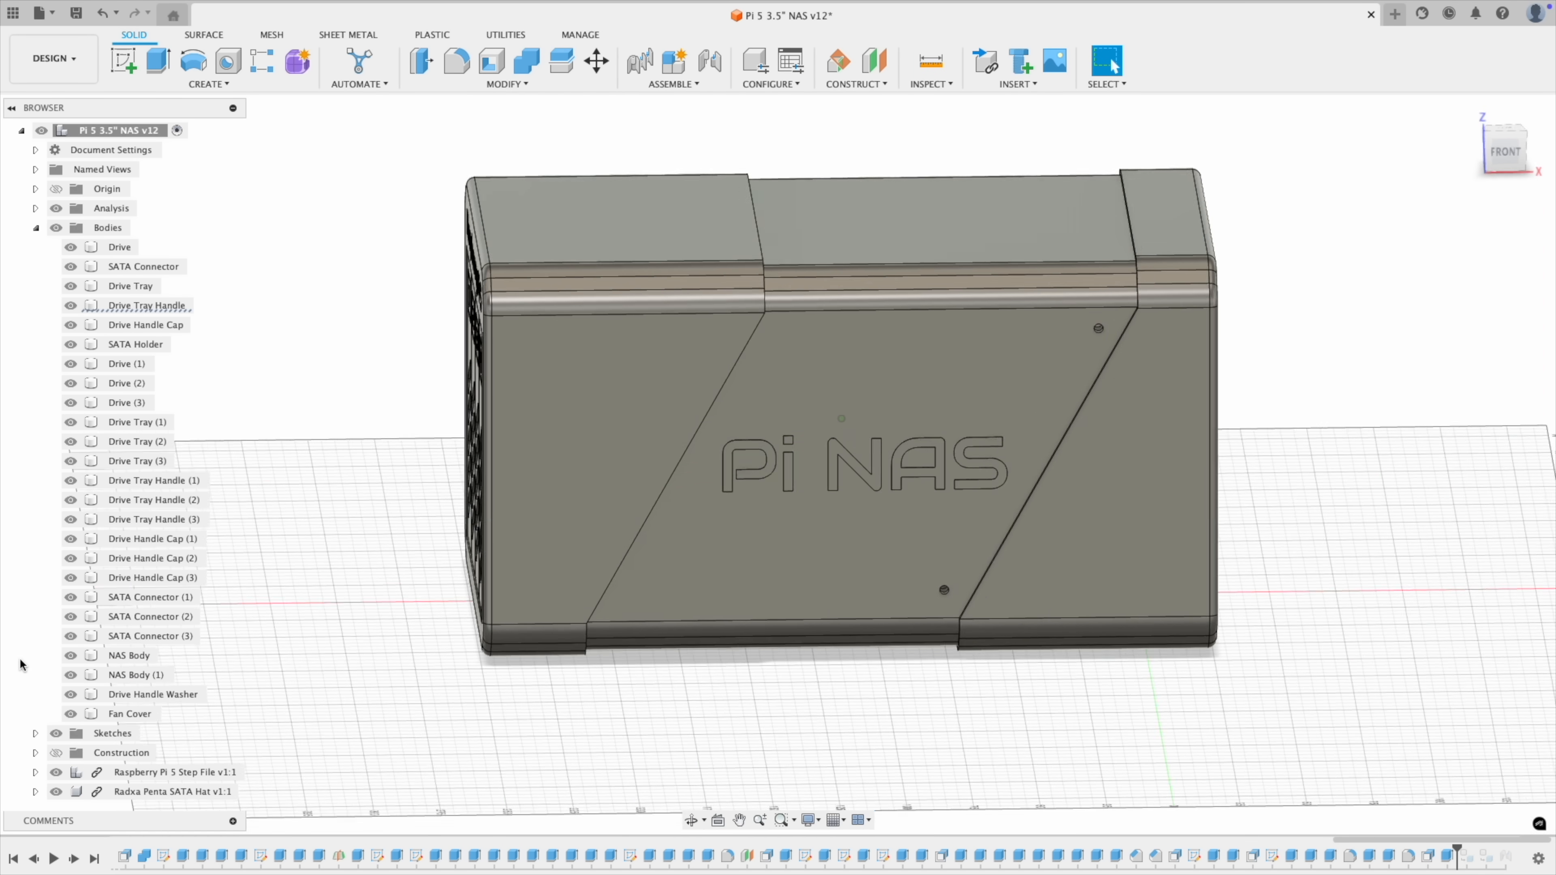
click(70, 655)
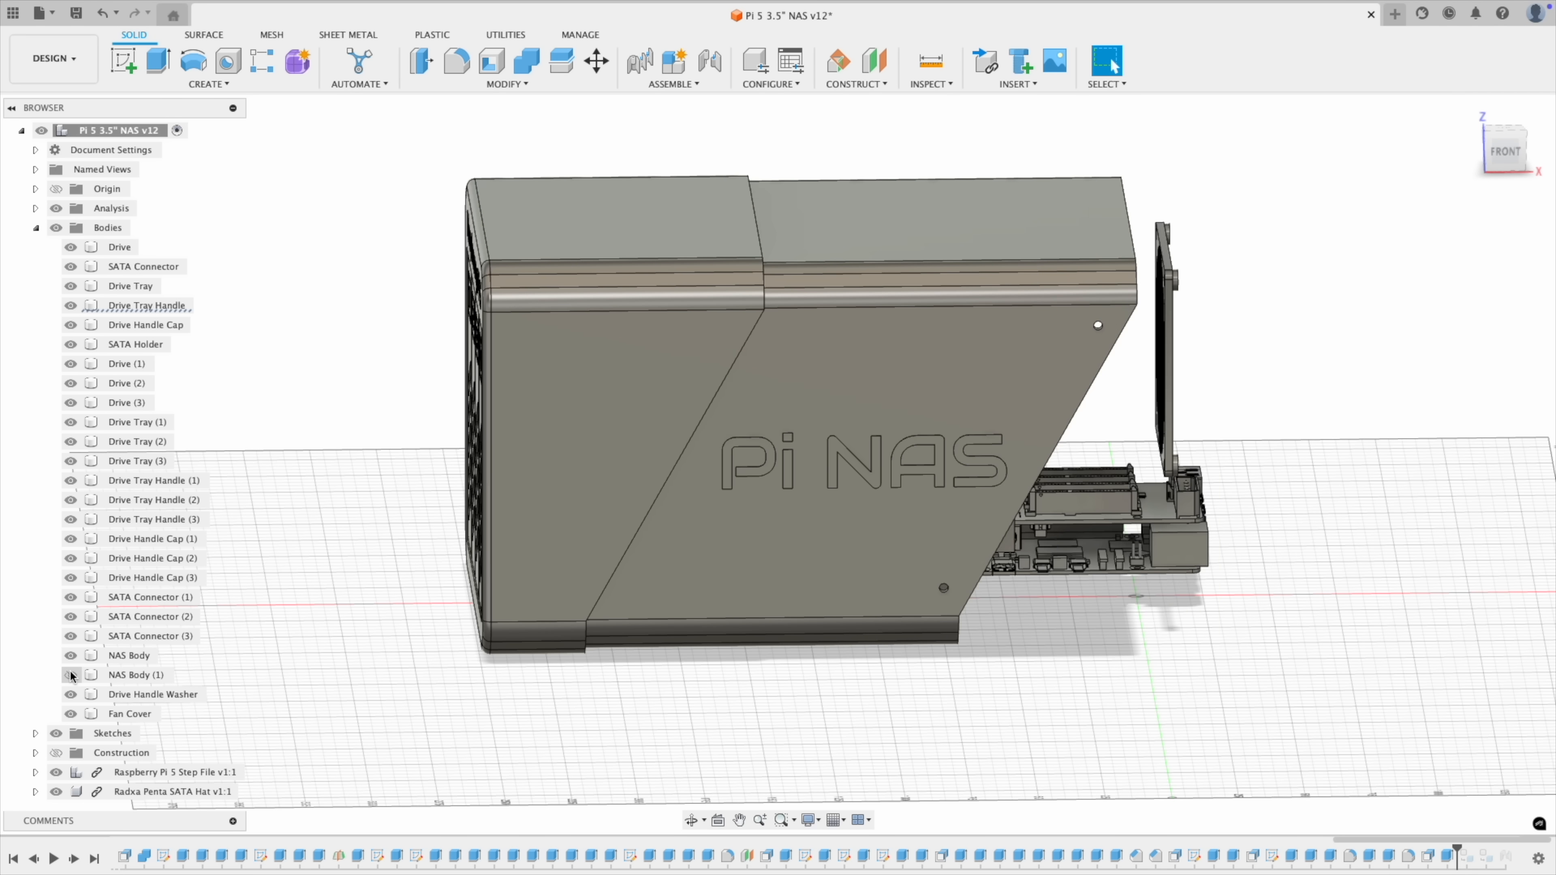
click(71, 675)
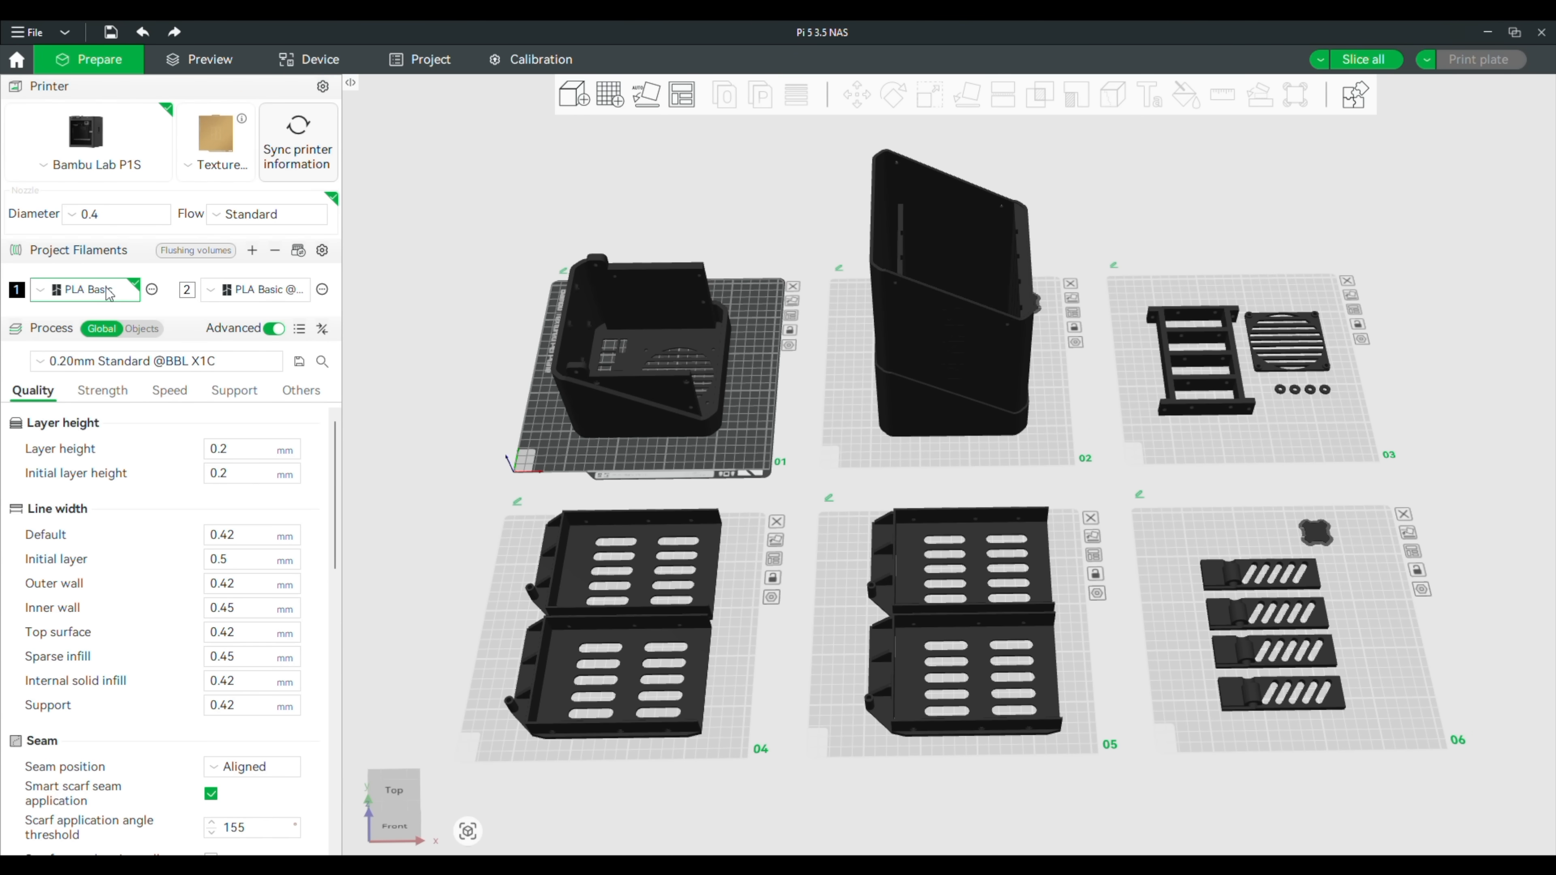
click(84, 289)
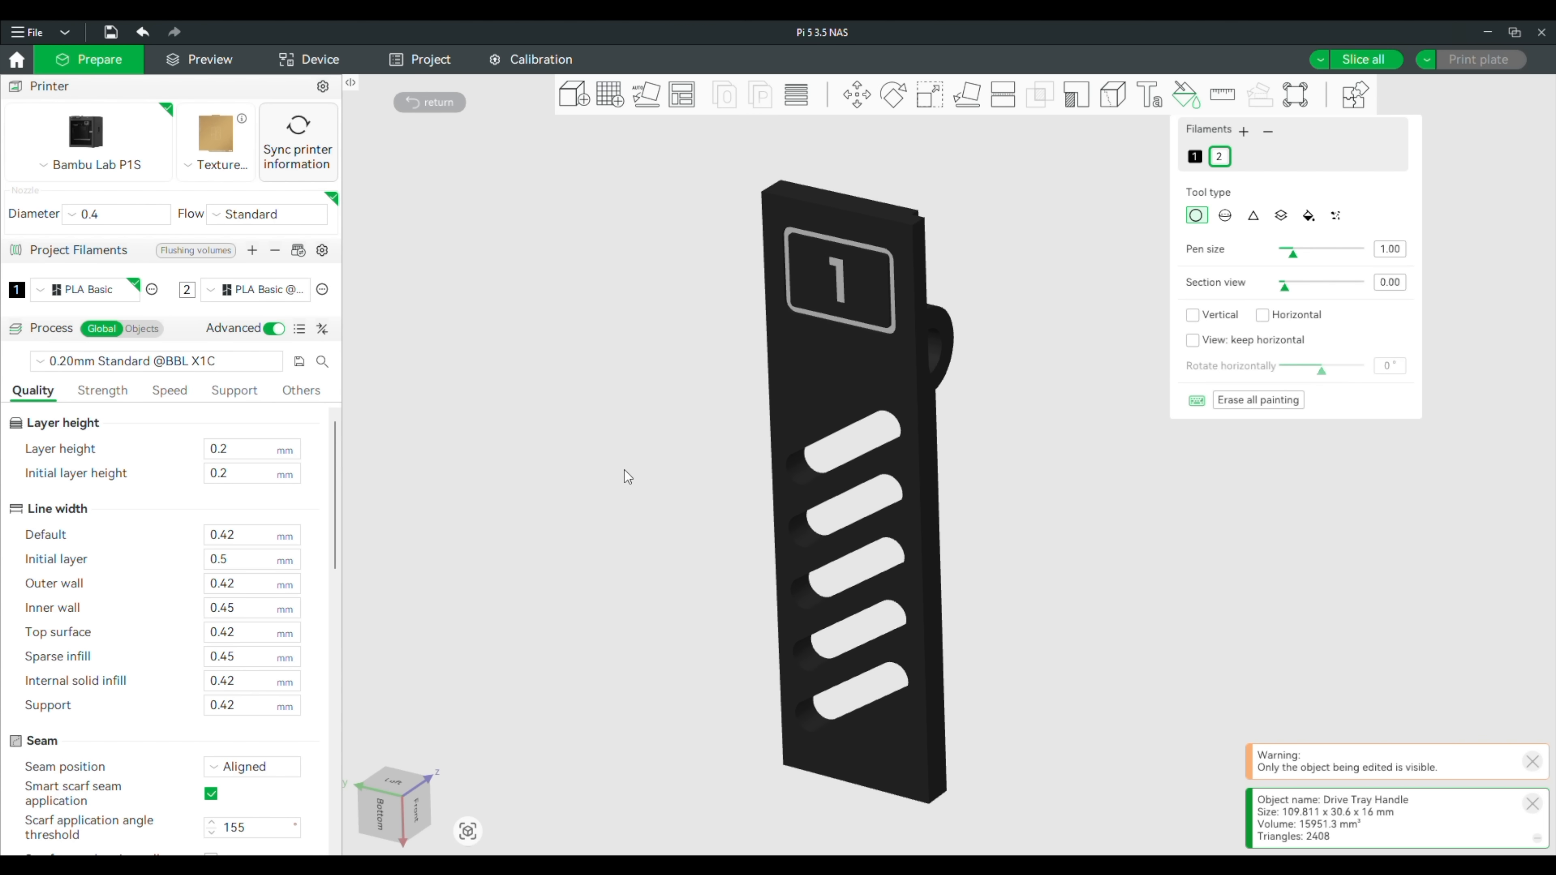
click(428, 102)
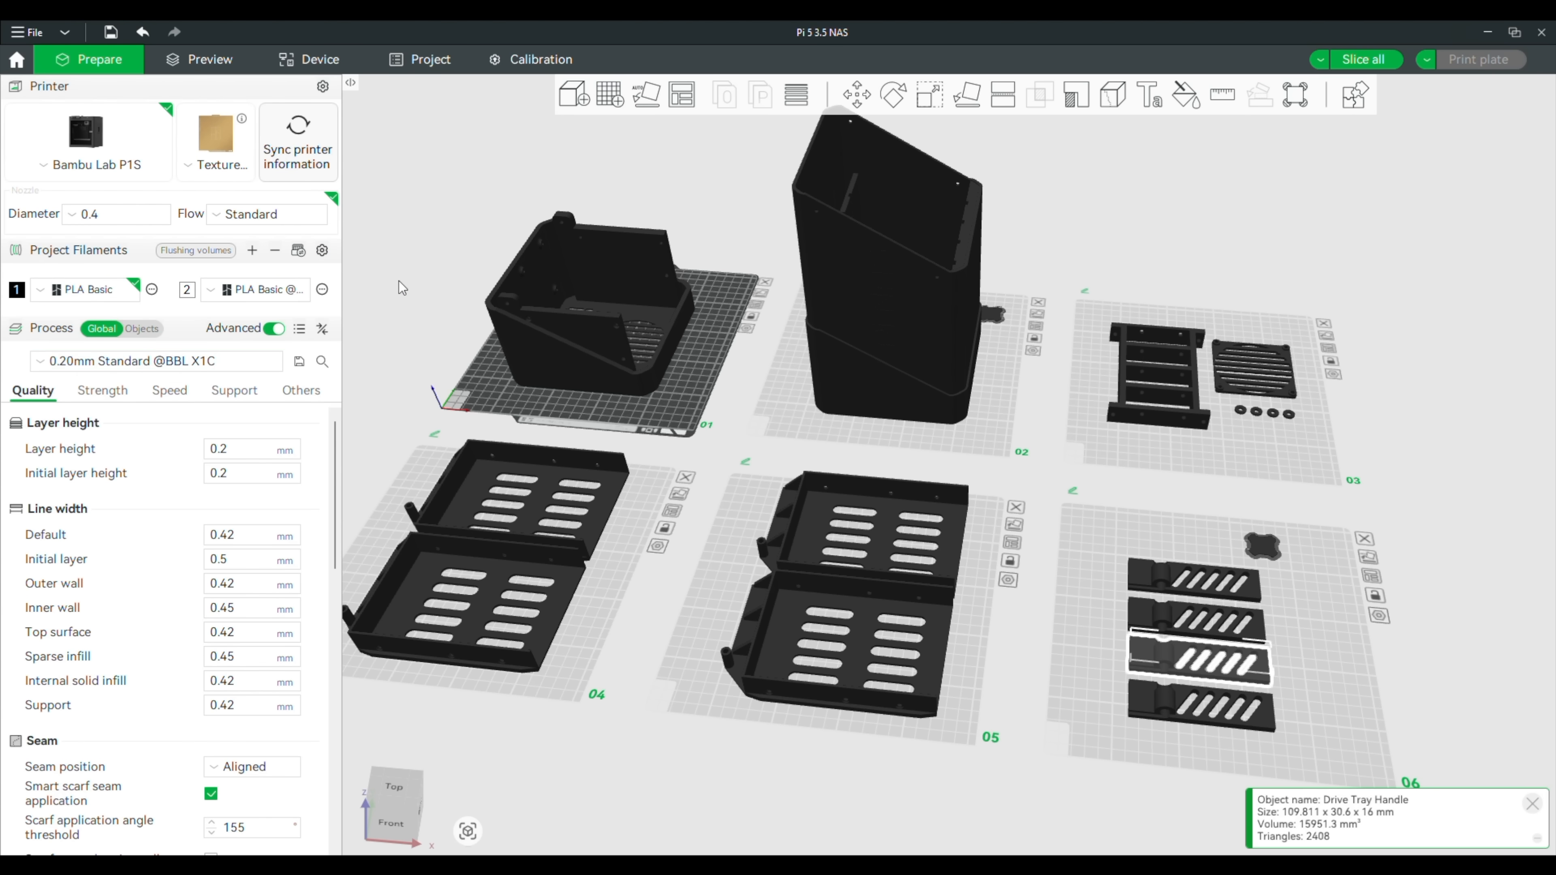
click(208, 59)
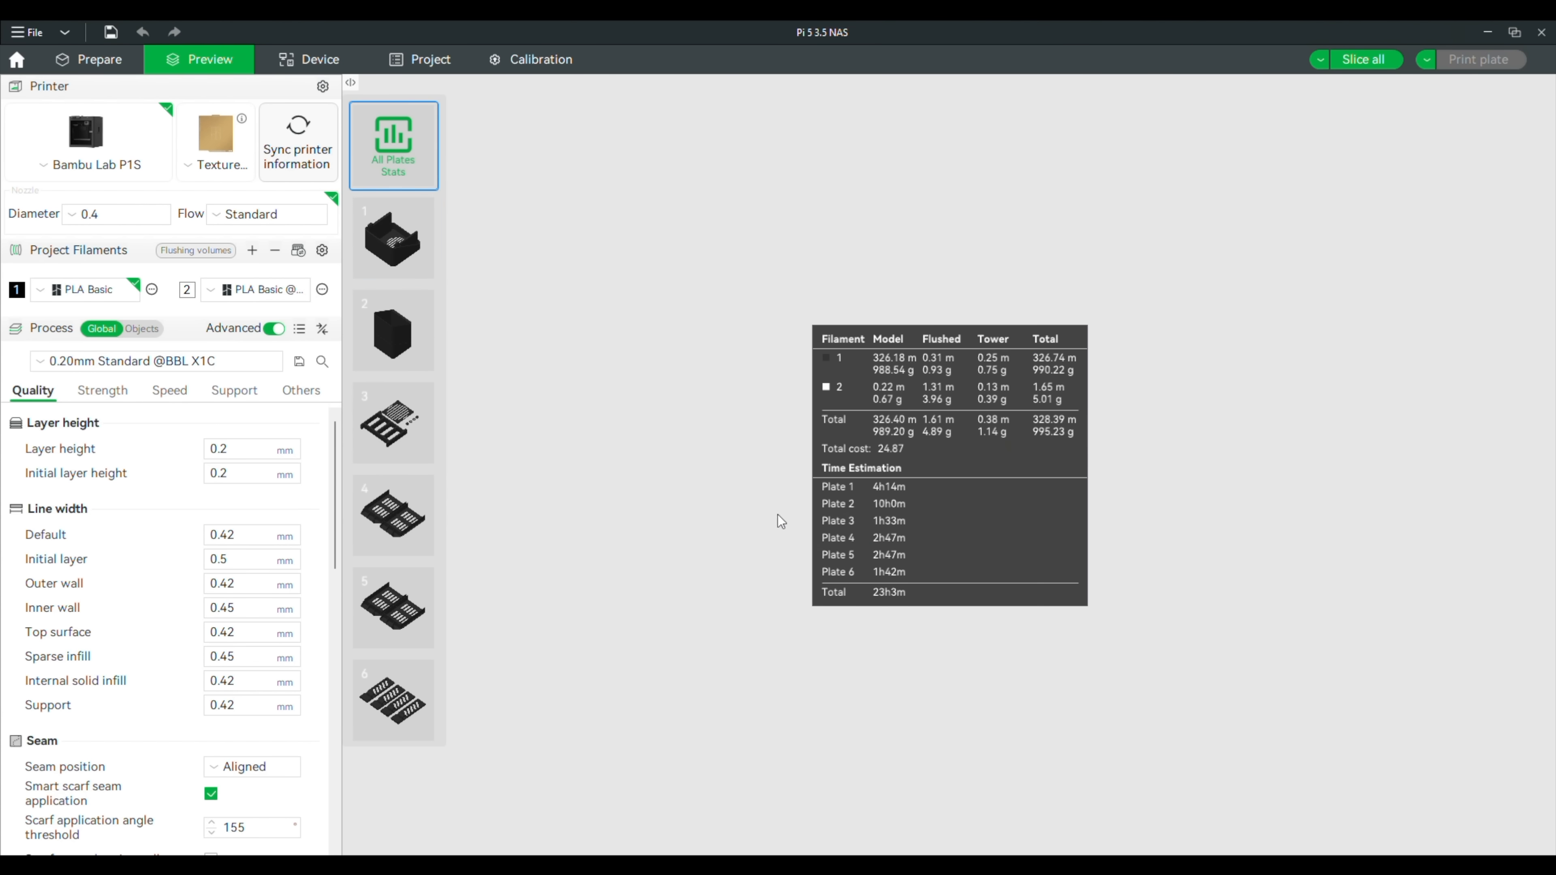
mouse_move(1076, 419)
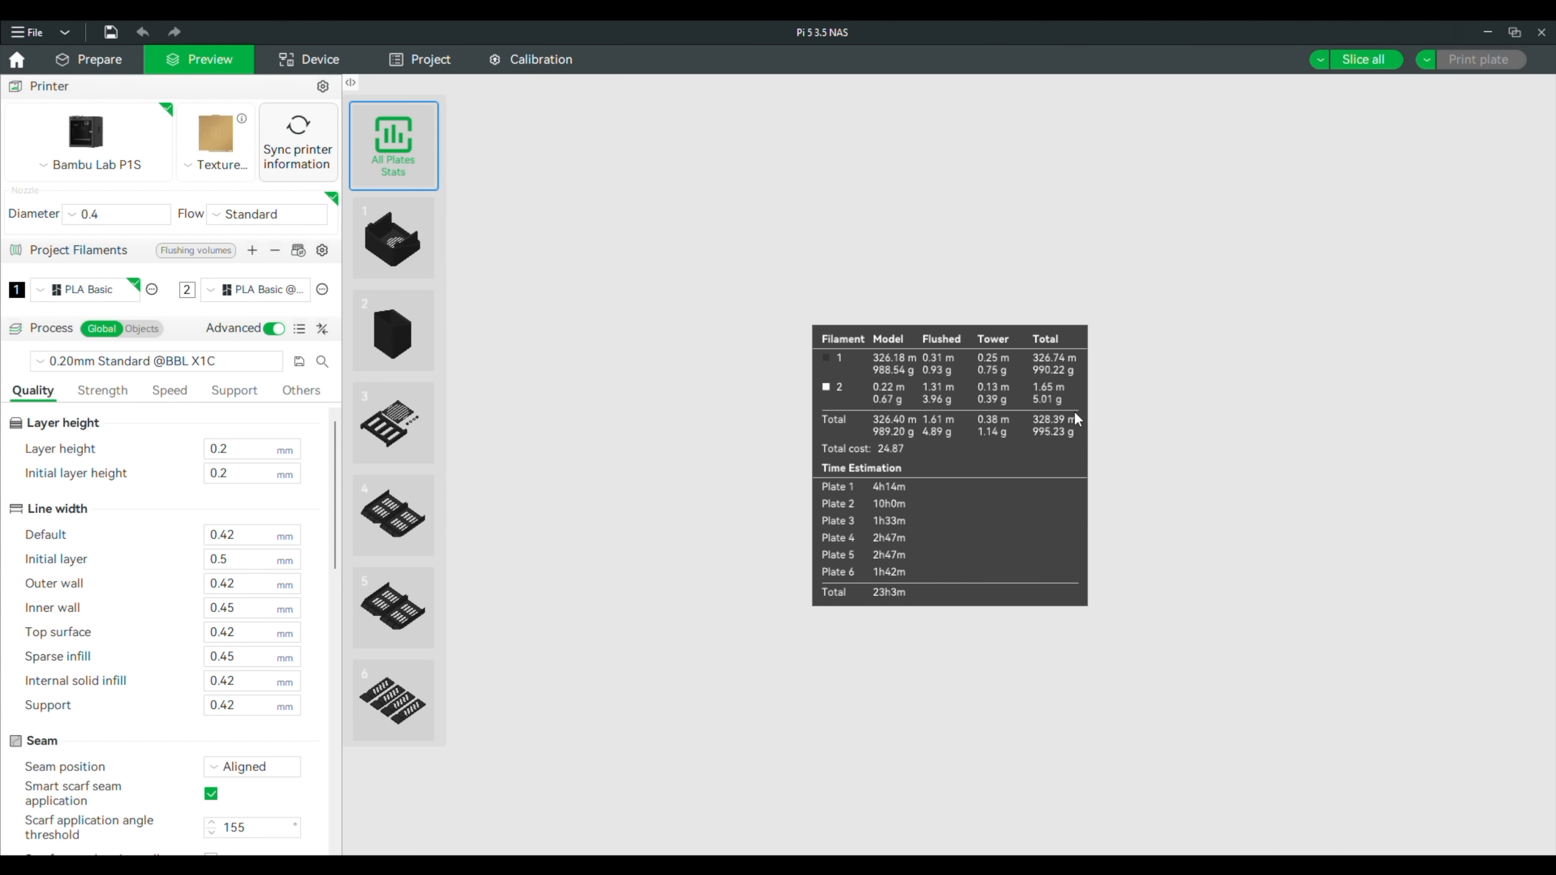
mouse_move(1080, 446)
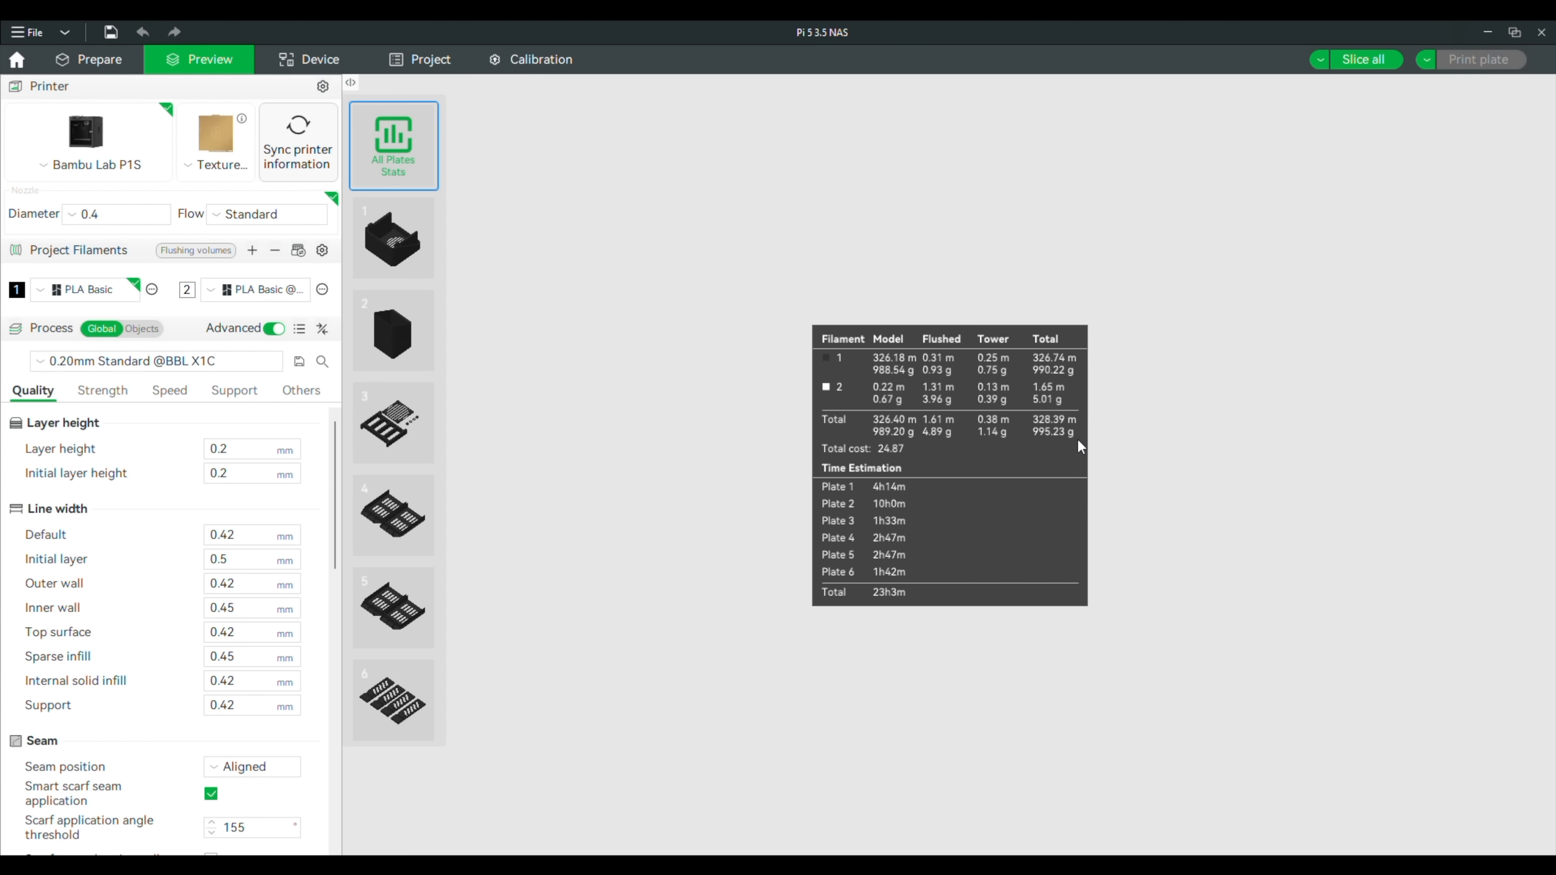
mouse_move(974, 500)
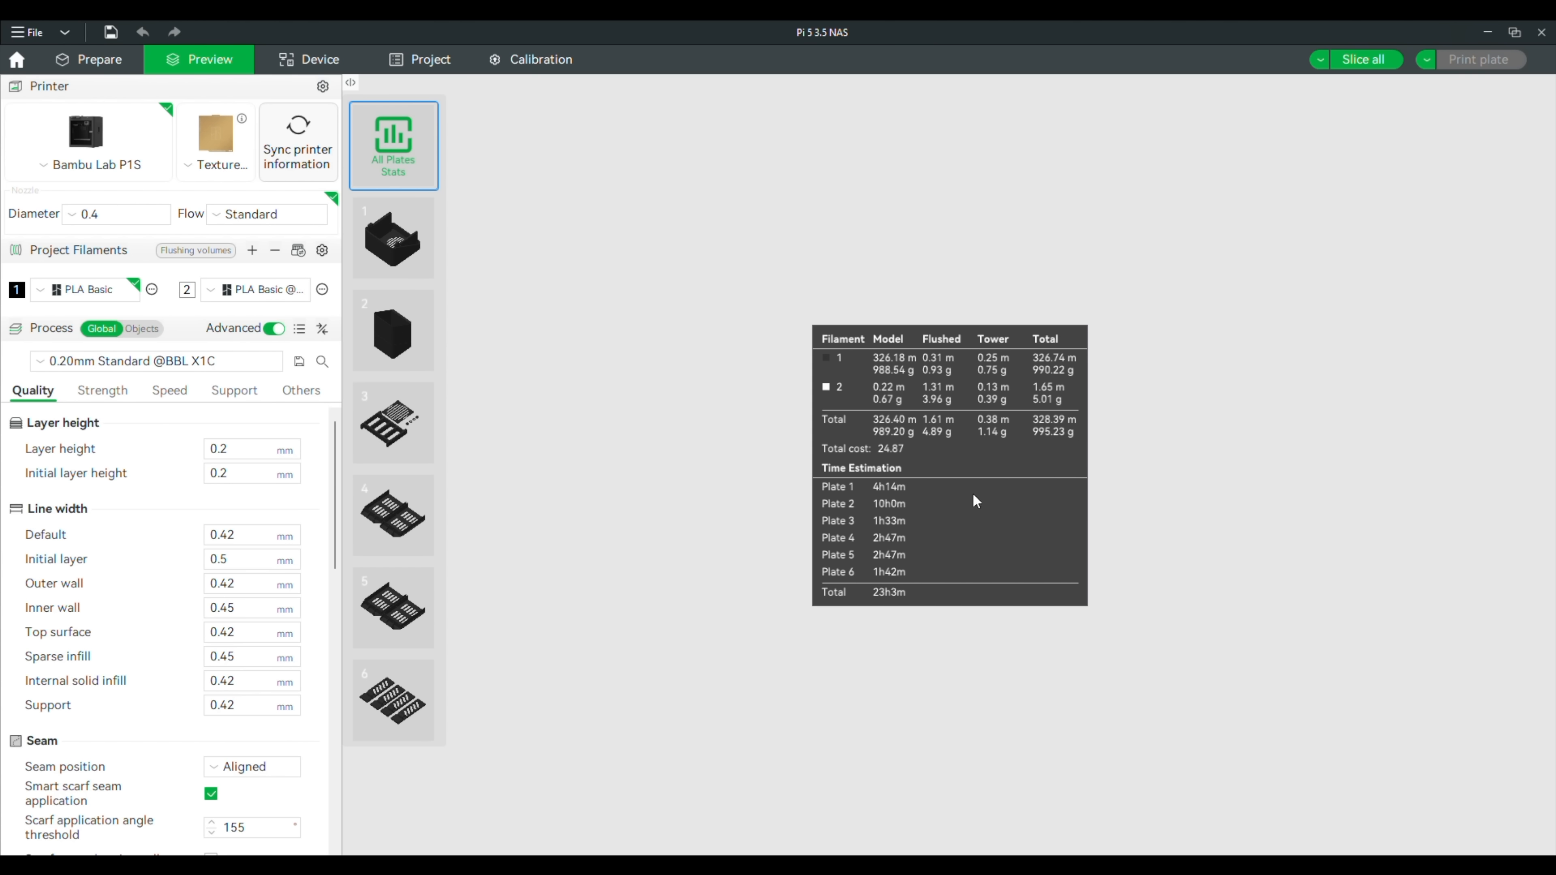
mouse_move(895, 504)
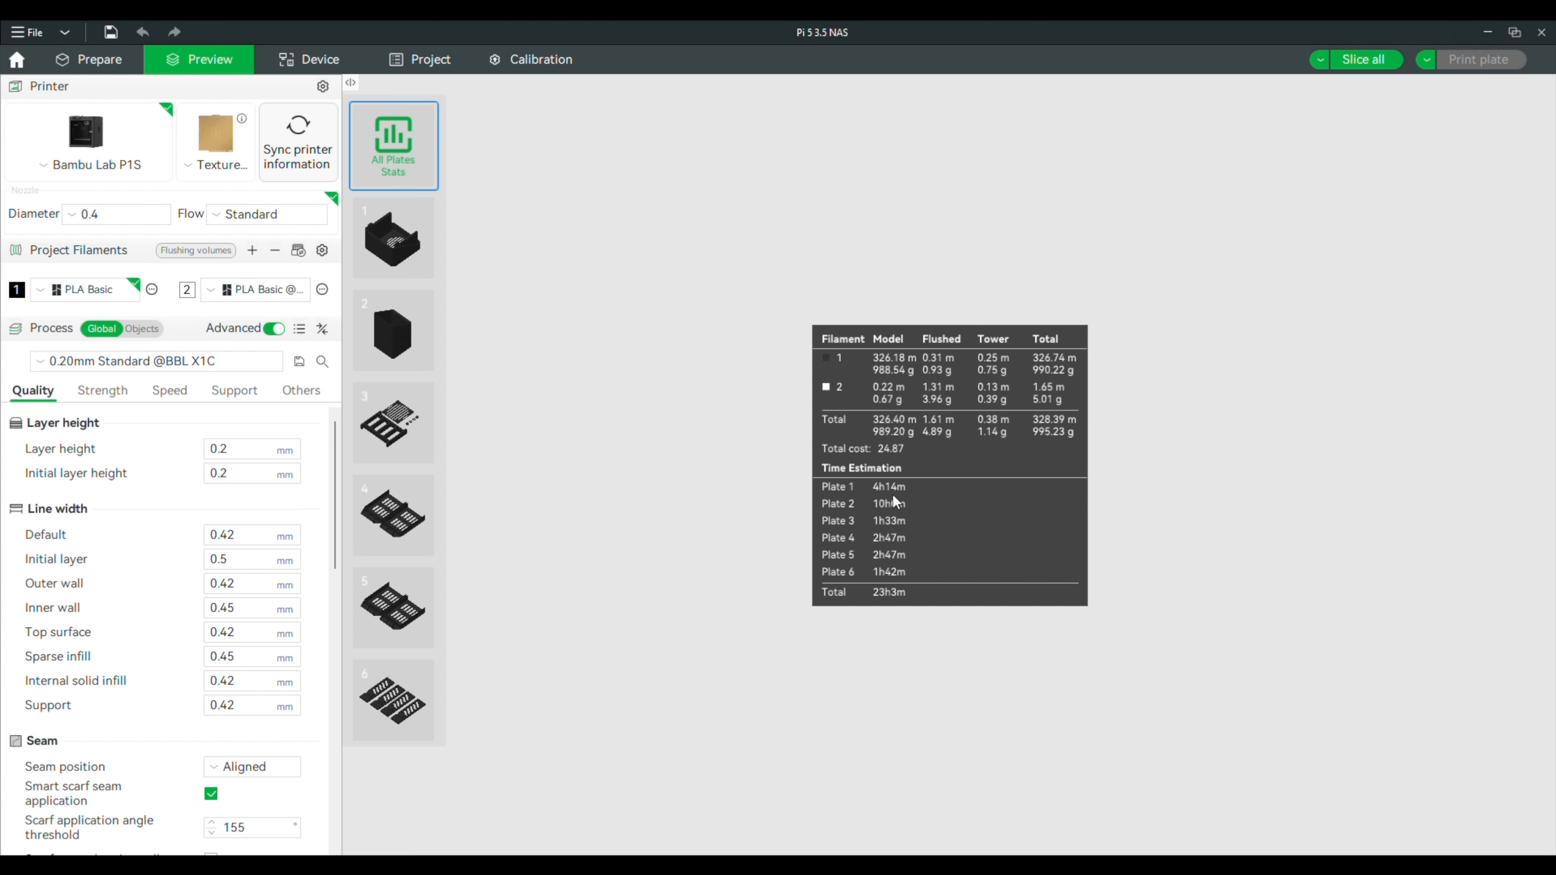
mouse_move(787, 509)
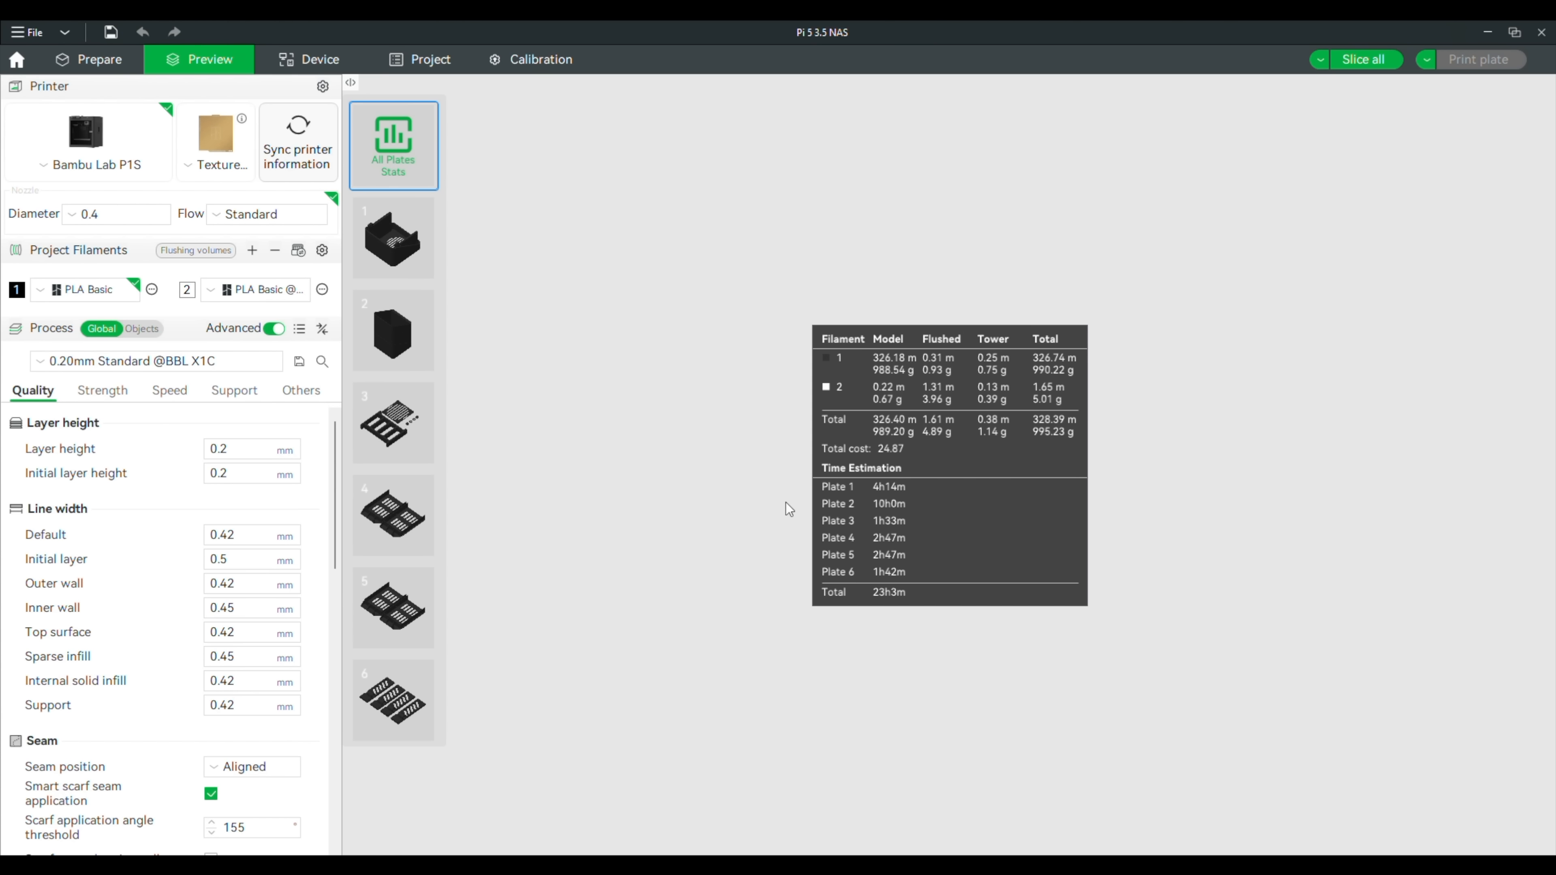
mouse_move(938, 451)
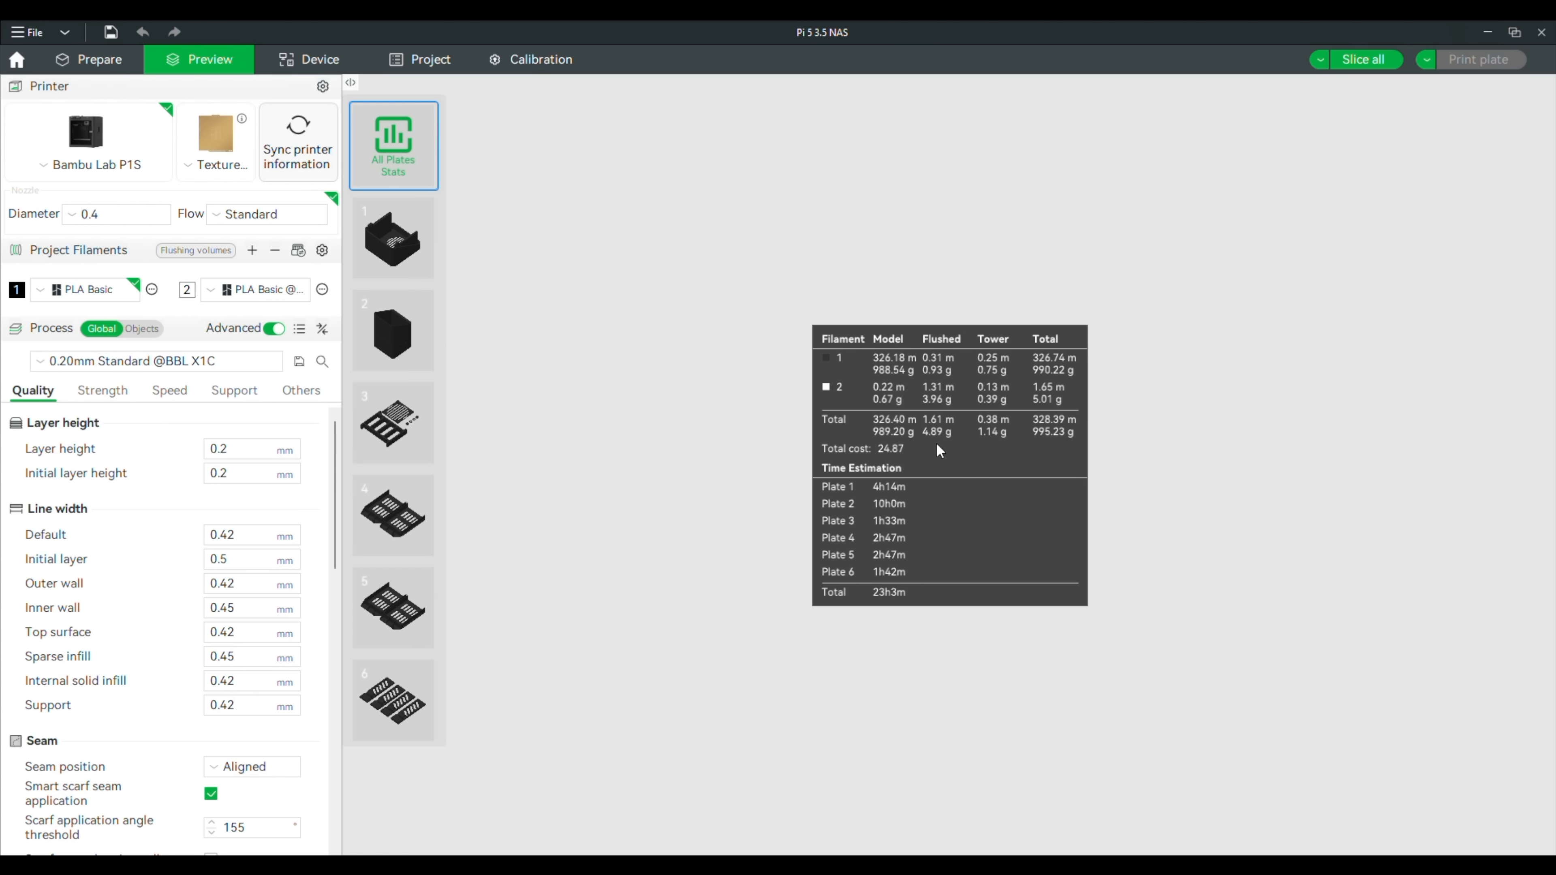
- Show plate 2's sliced preview estimating about 10 hours and 458 g
click(393, 331)
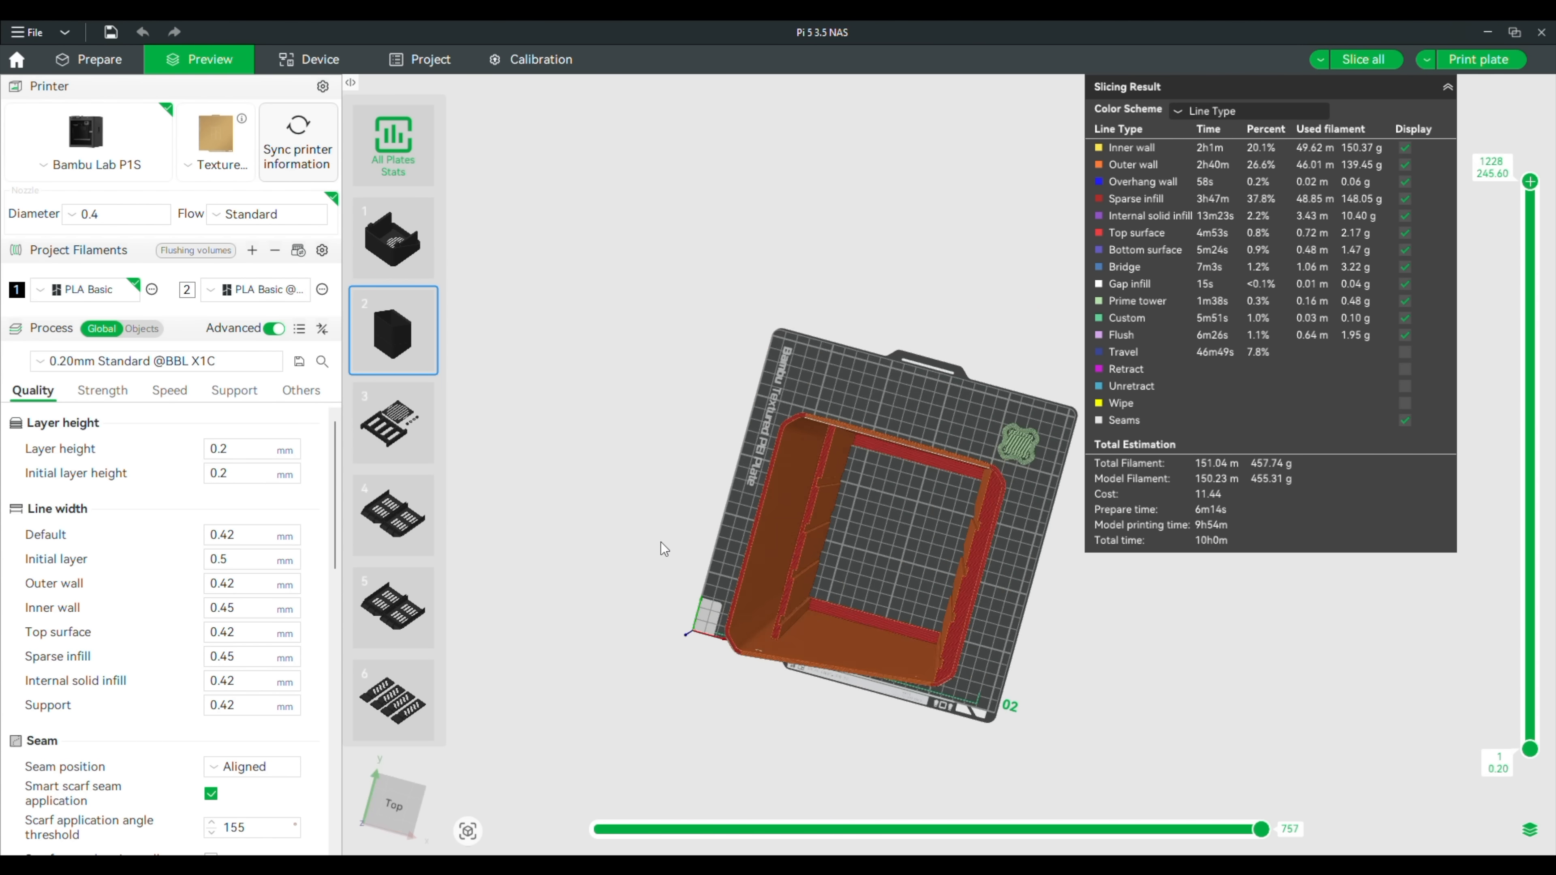